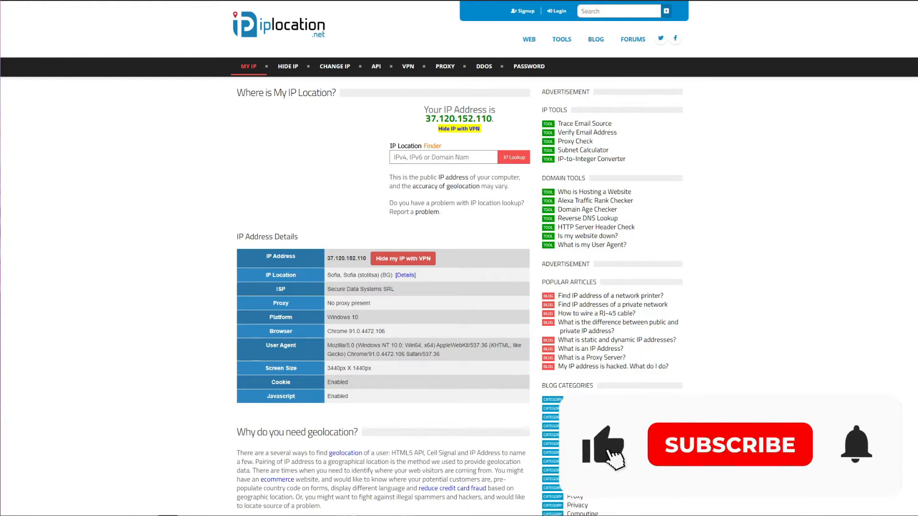
Scroll the All servers list to Philippines and connect to the Manila server.
click(729, 445)
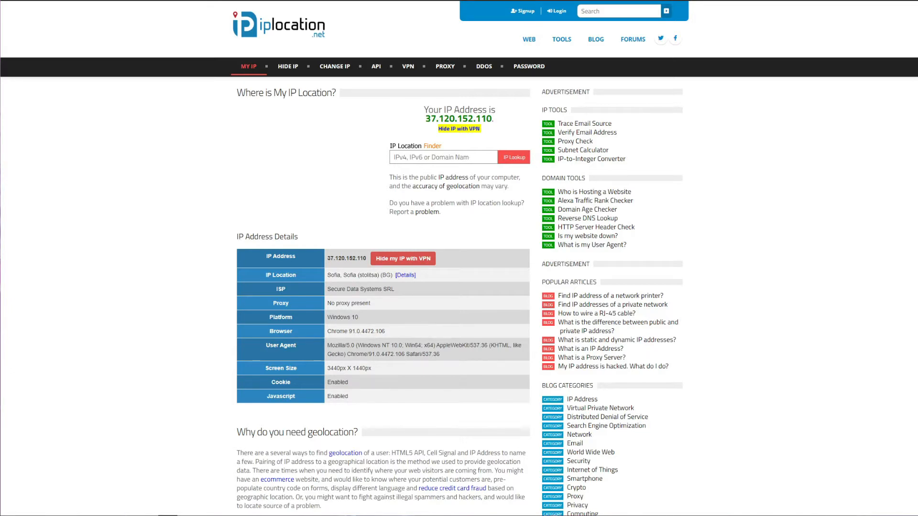
scroll(down, 3)
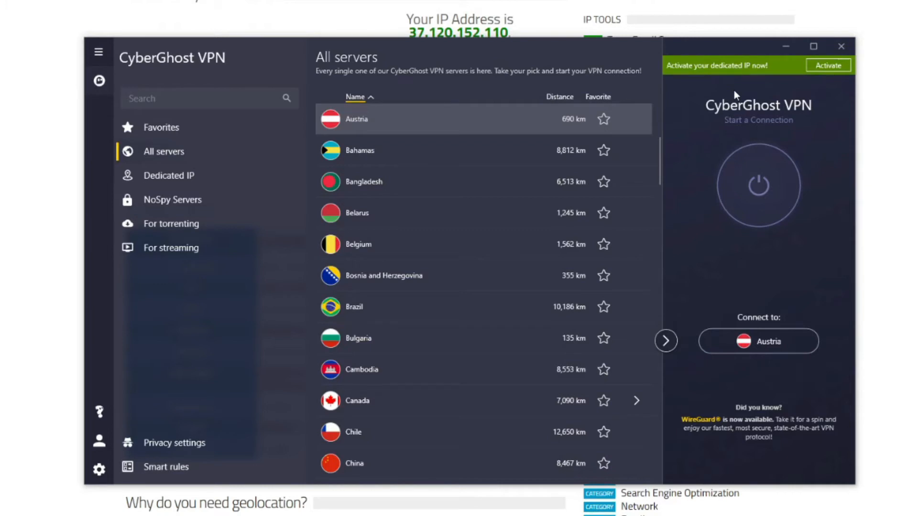
mouse_move(421, 514)
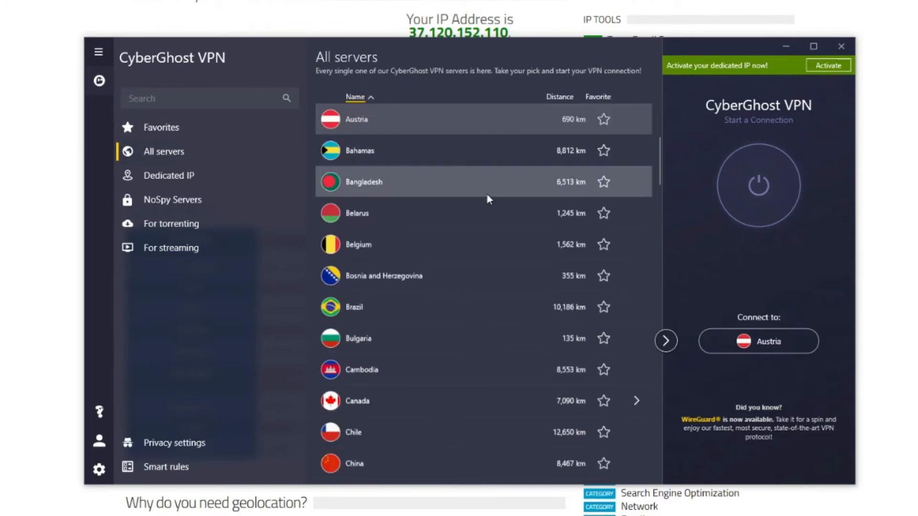
scroll(down, 3)
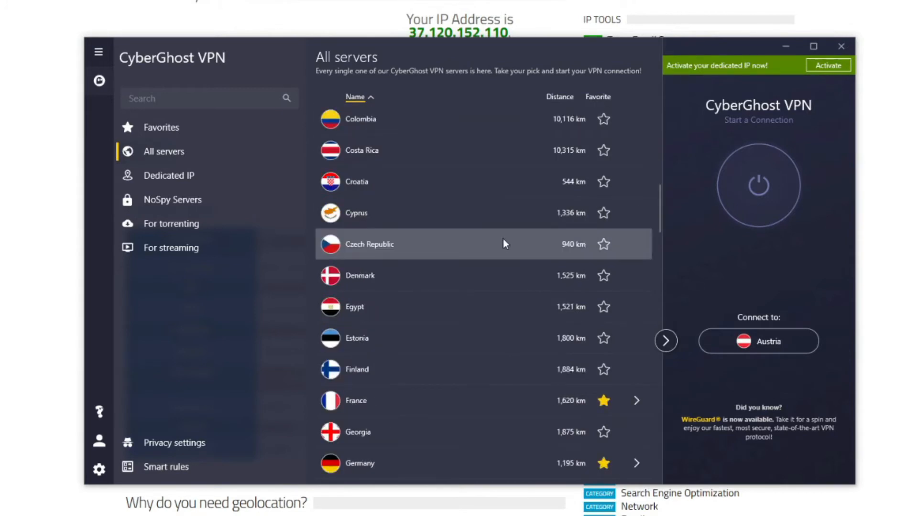
scroll(down, 3)
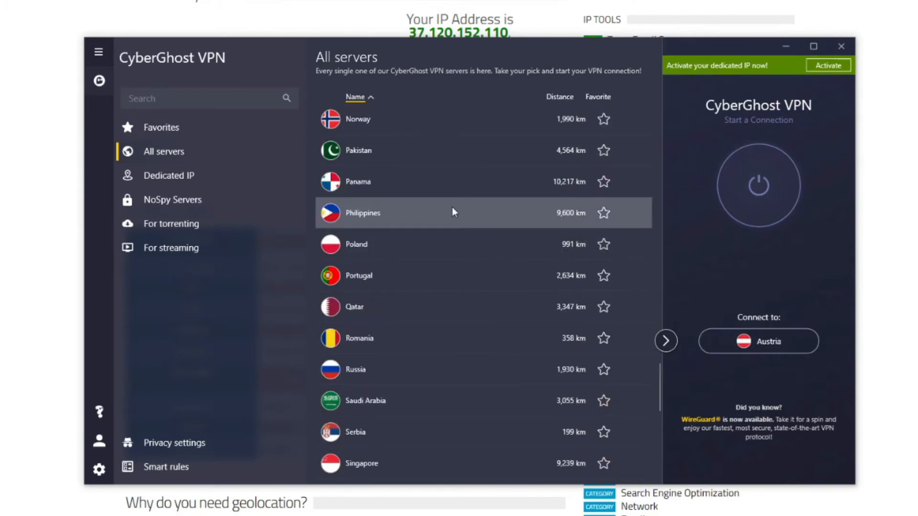
mouse_move(391, 218)
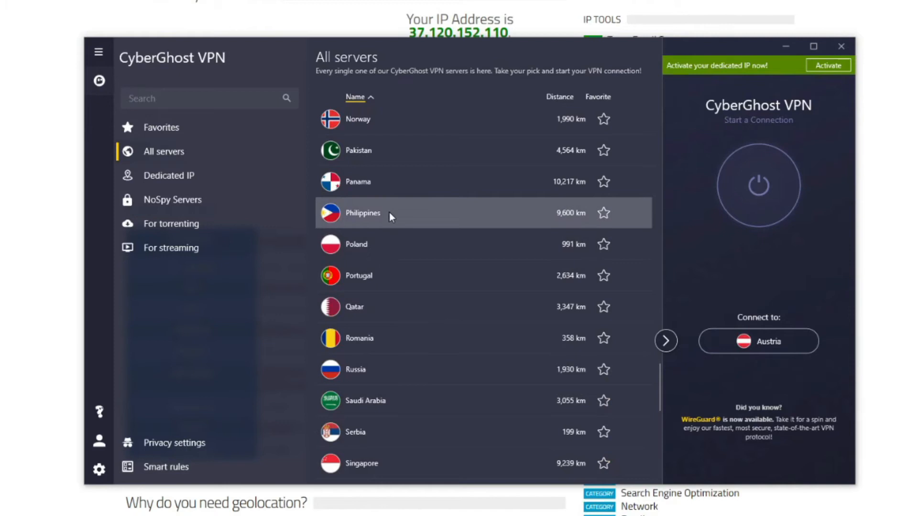
click(390, 212)
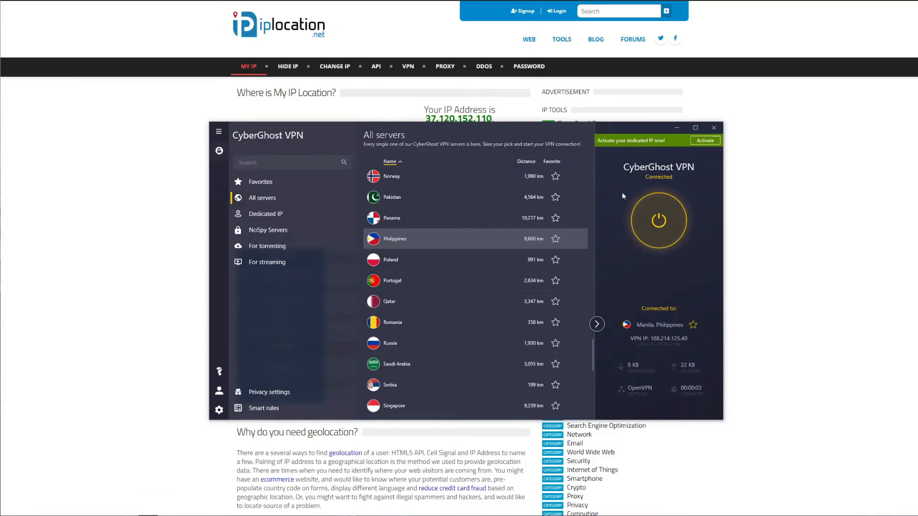
click(713, 128)
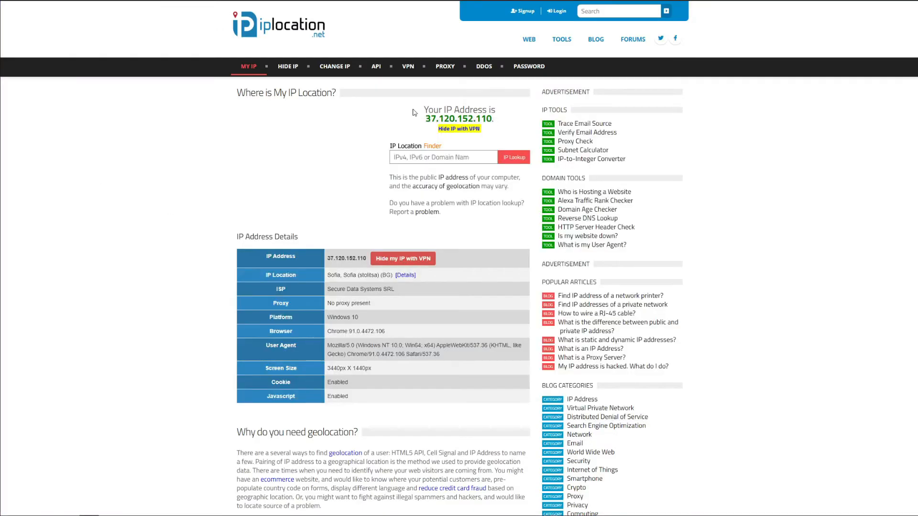
scroll(down, 3)
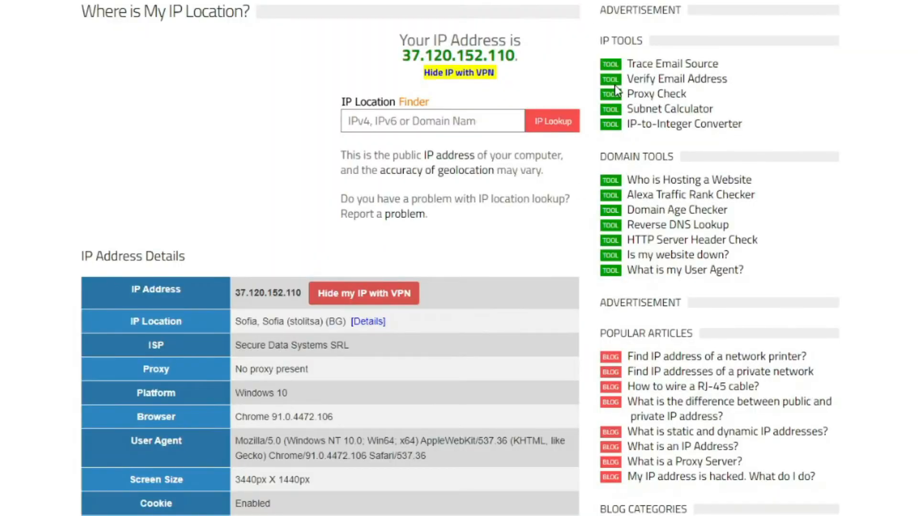